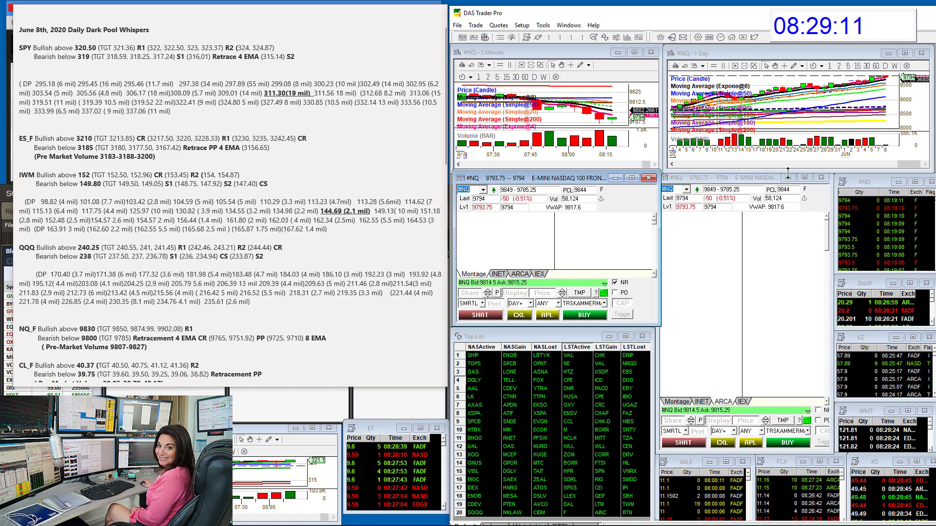
Bring up the /CLQ20 crude chart and scroll the notes to the CL_F levels (40.37 / 39.75)
click(913, 53)
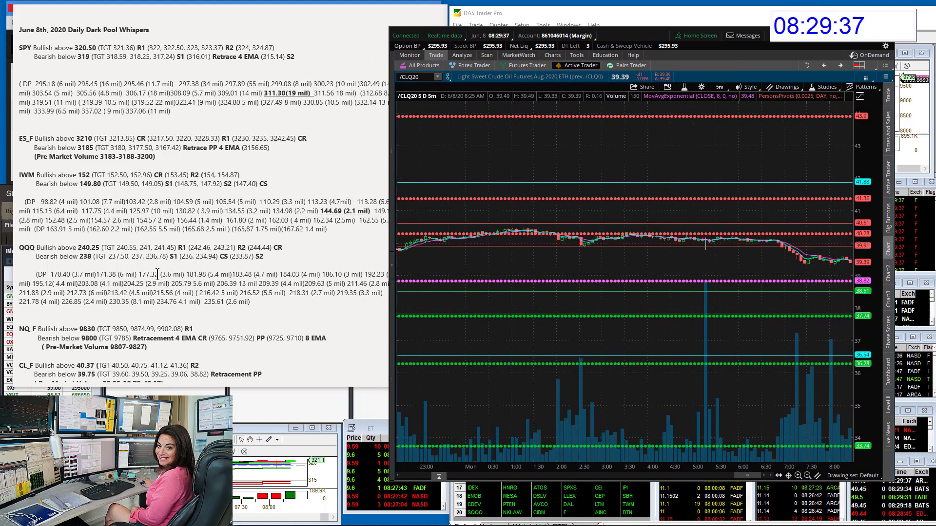
scroll(down, 3)
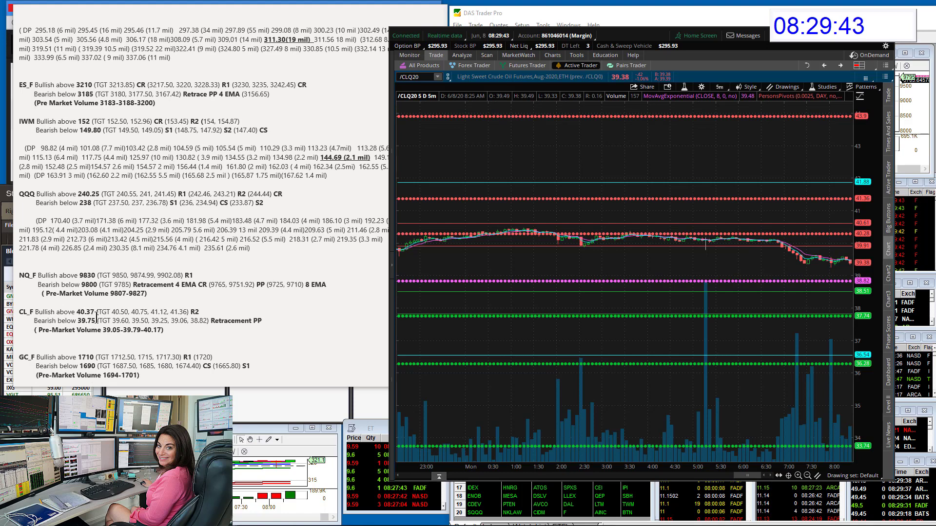
mouse_move(815, 285)
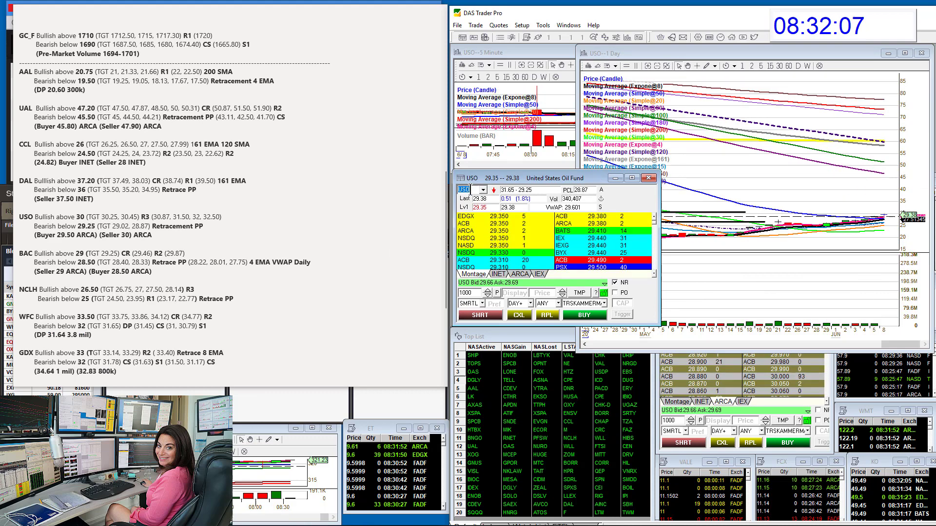
mouse_move(825, 181)
text(BAC)
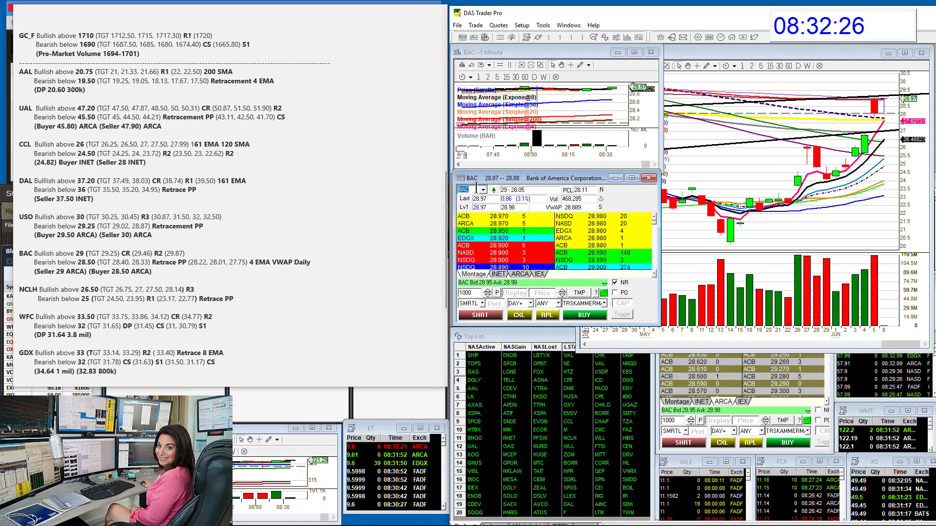
mouse_move(713, 104)
text(GDX)
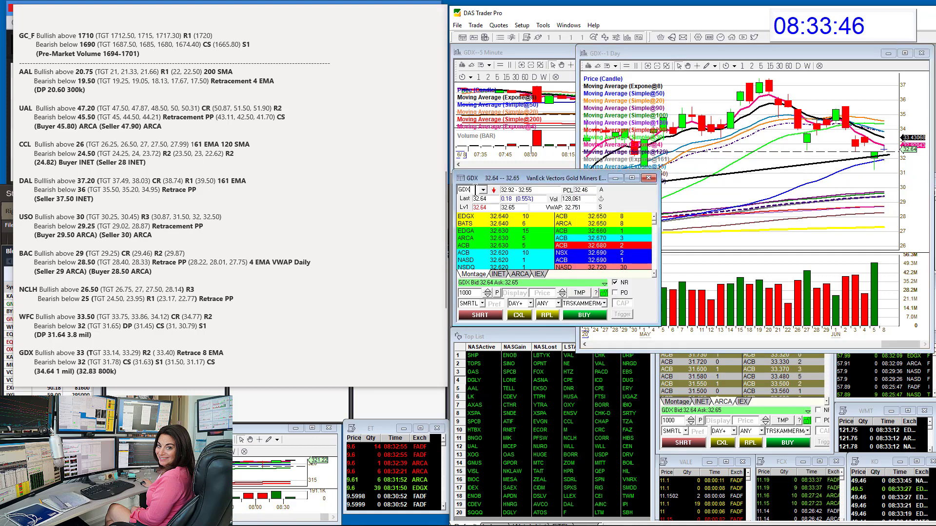
Scroll the notes down to the TSLA levels (907.50 / 878) and XOM
scroll(down, 3)
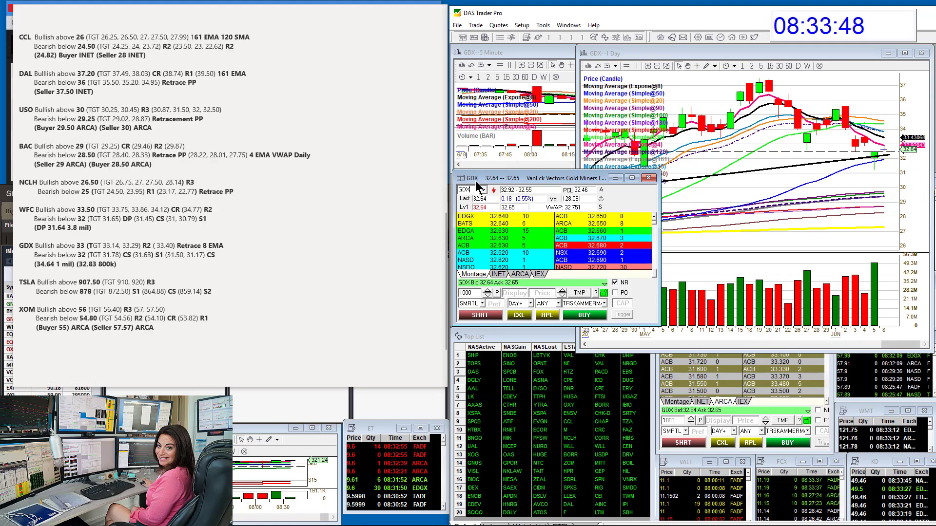